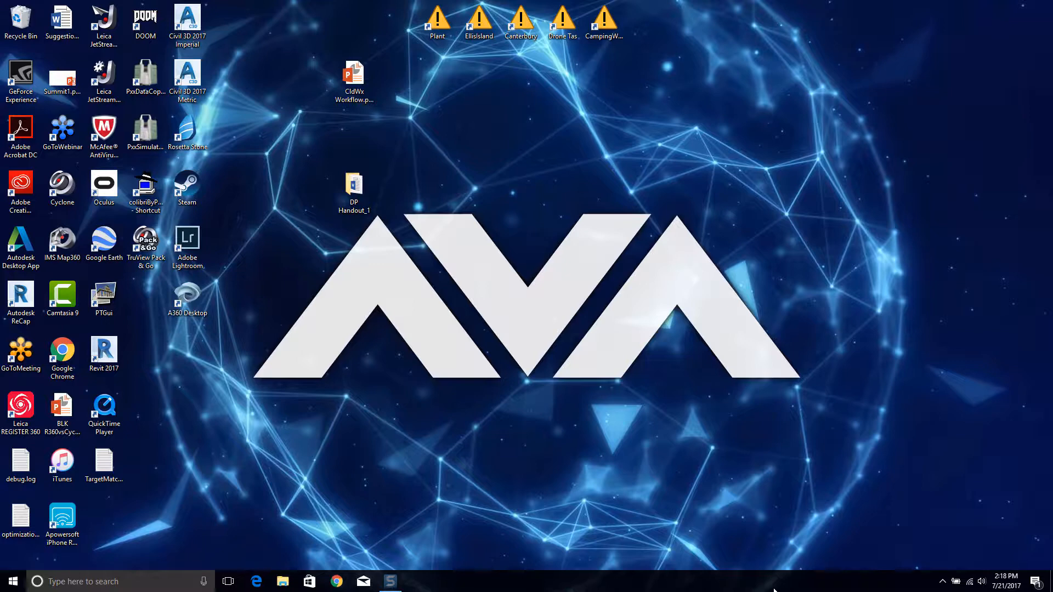
click(61, 462)
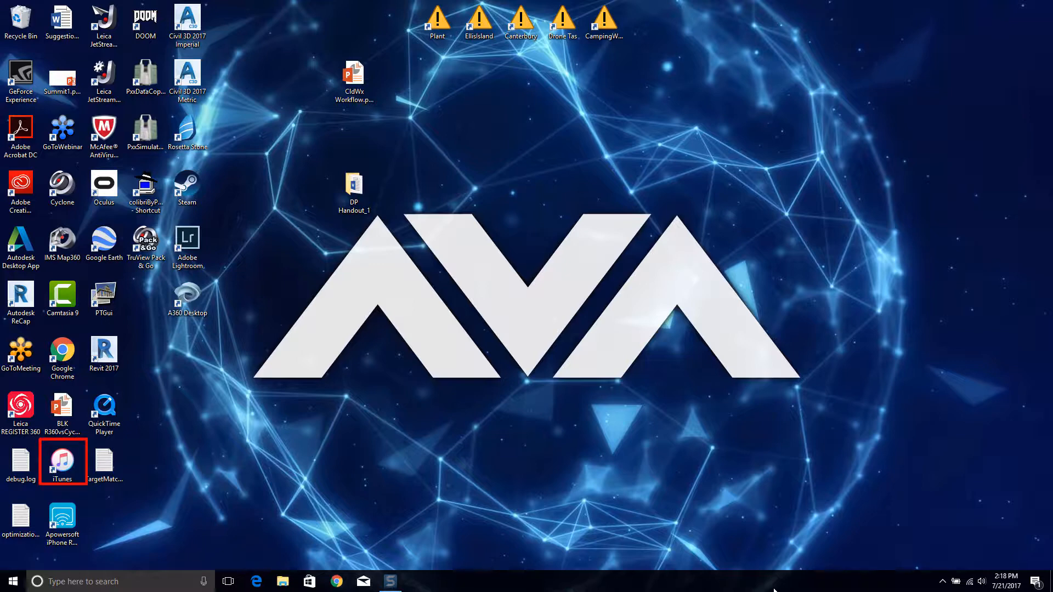